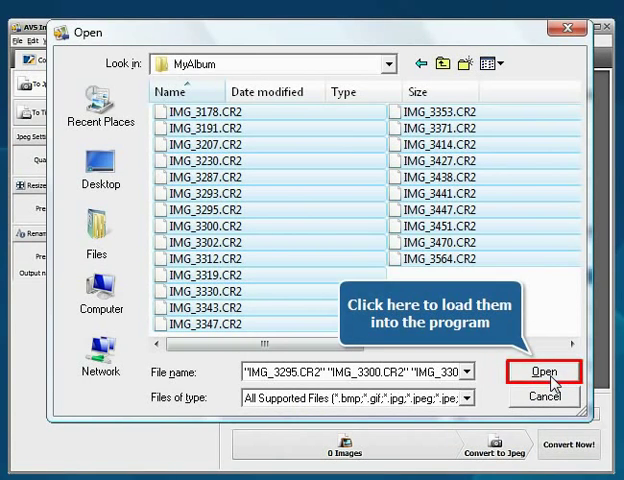
Add the selected CR2 photos from MyAlbum to the conversion list.
click(541, 370)
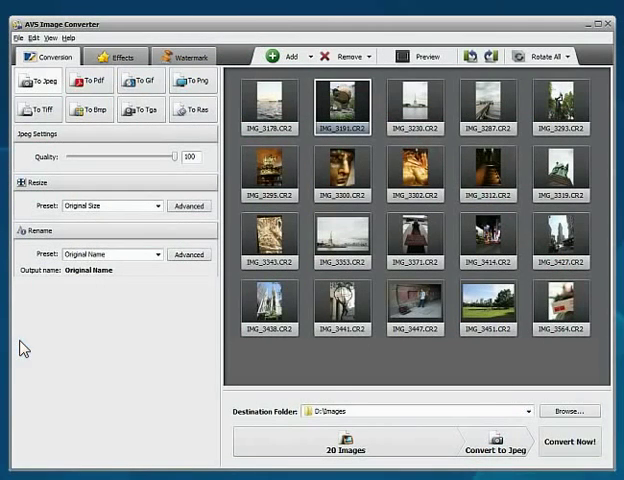
mouse_move(158, 207)
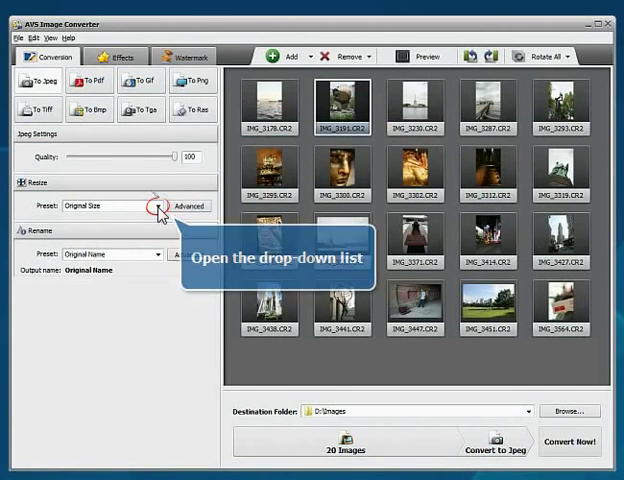
Choose the Photo 6x8 inch (15x20 cm) resize preset.
click(158, 206)
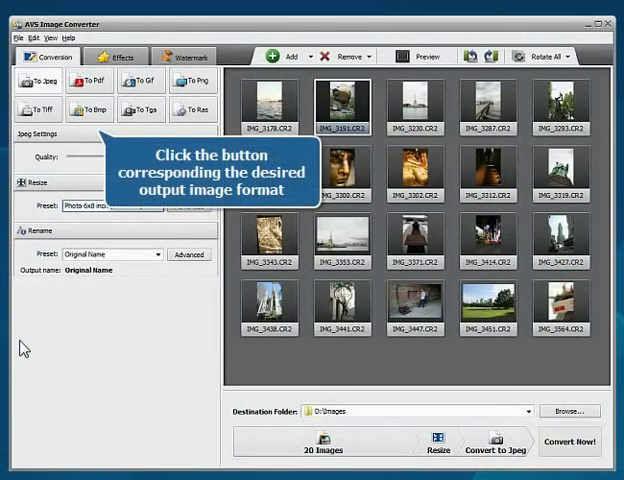
Select JPEG output and start converting the twenty photos to D:\Images.
click(48, 89)
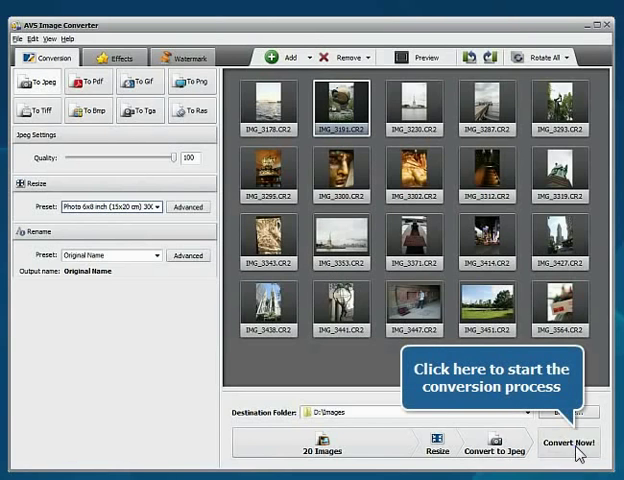
click(570, 441)
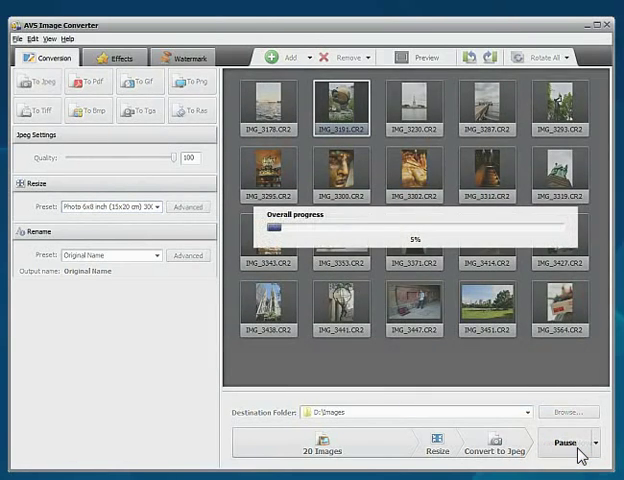